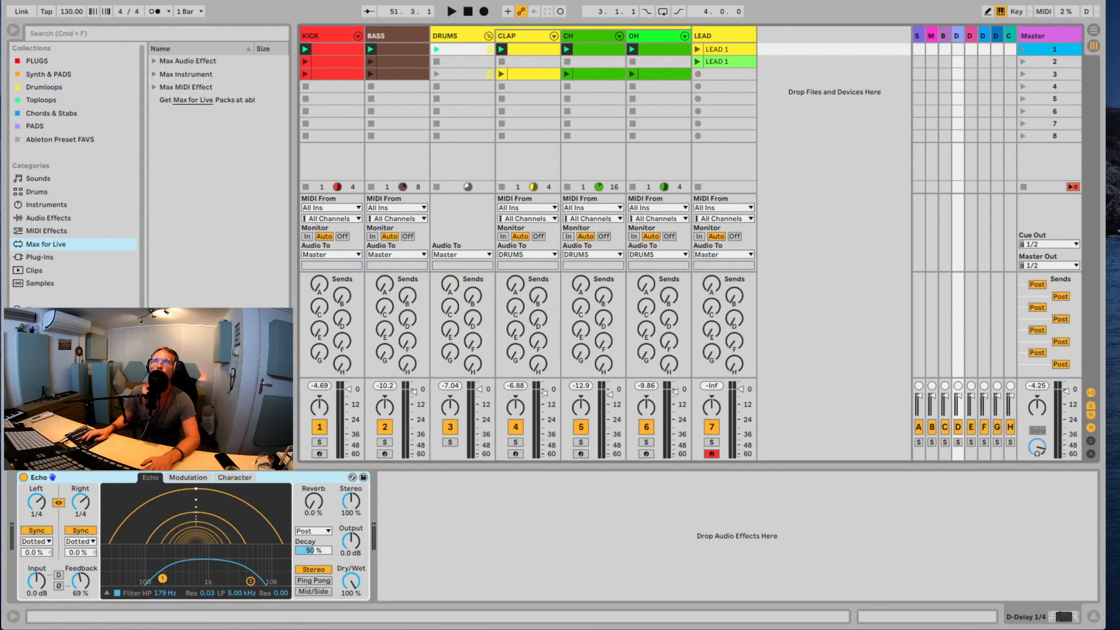
Launch the LEAD clip, stop and relaunch clips, then relaunch the KICK clip.
left_click(451, 11)
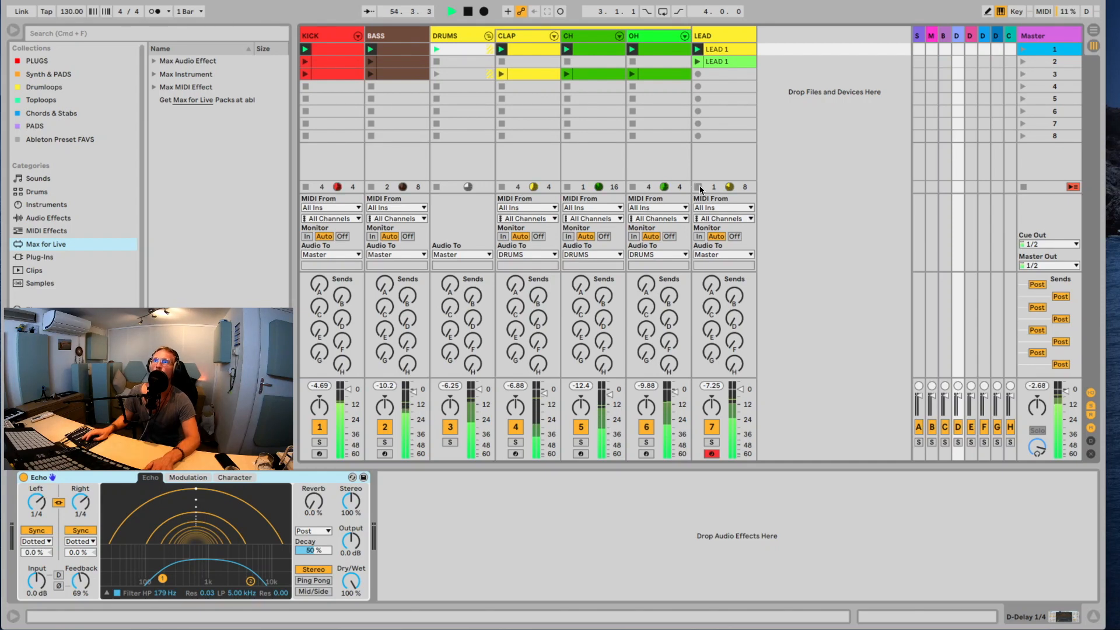
left_click(466, 11)
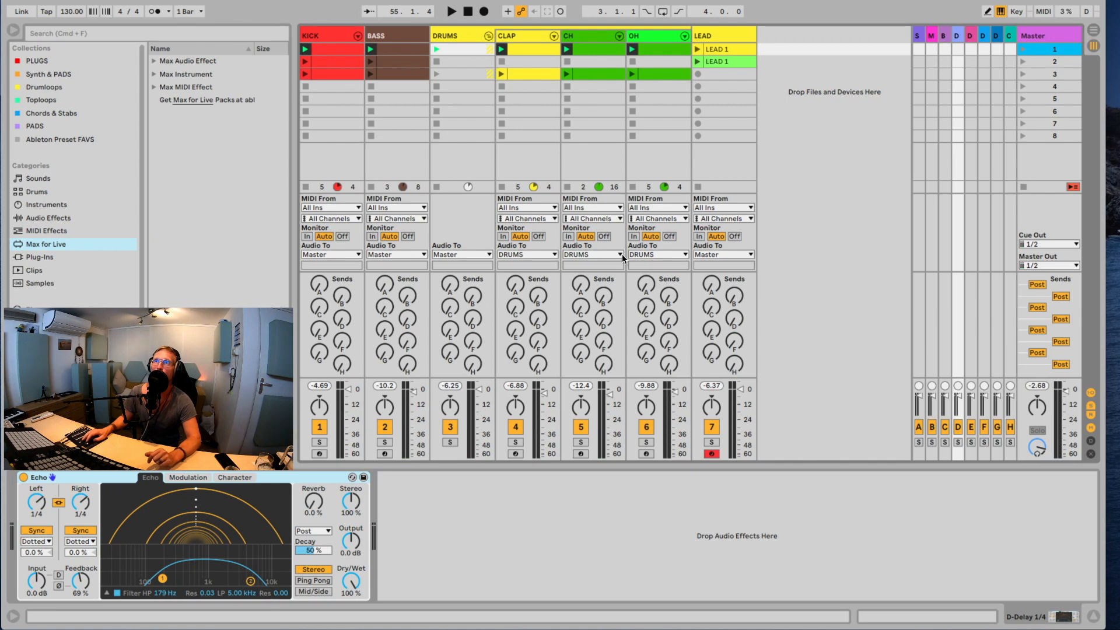
left_click(450, 10)
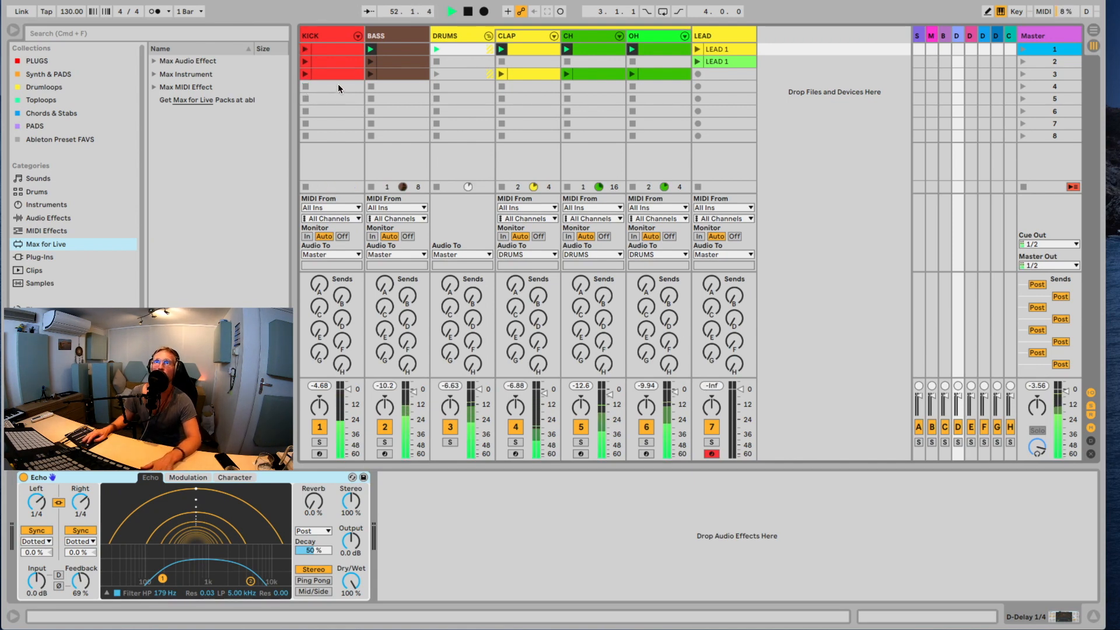
left_click(305, 61)
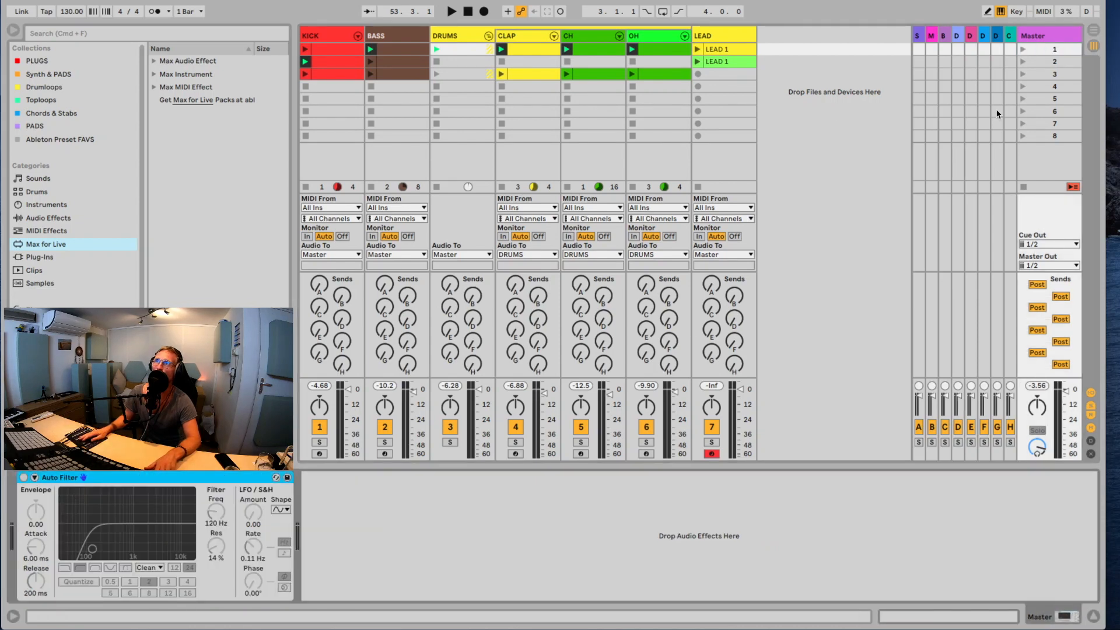
In Key Map mode, assign the Master Auto Filter's on/off switch to key Q.
left_click(188, 566)
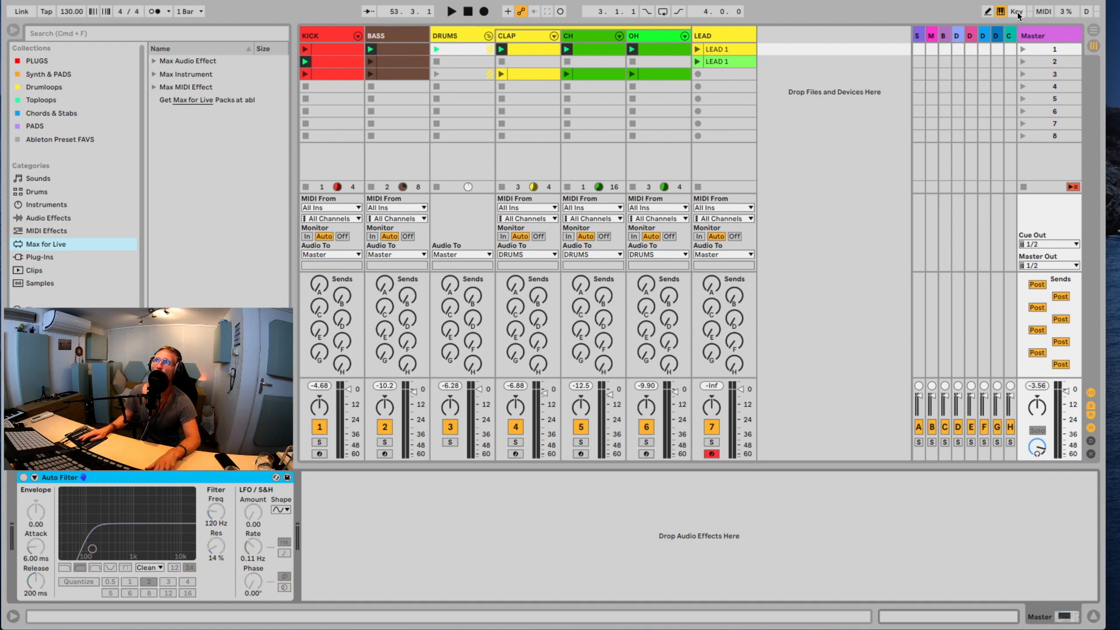
left_click(1016, 11)
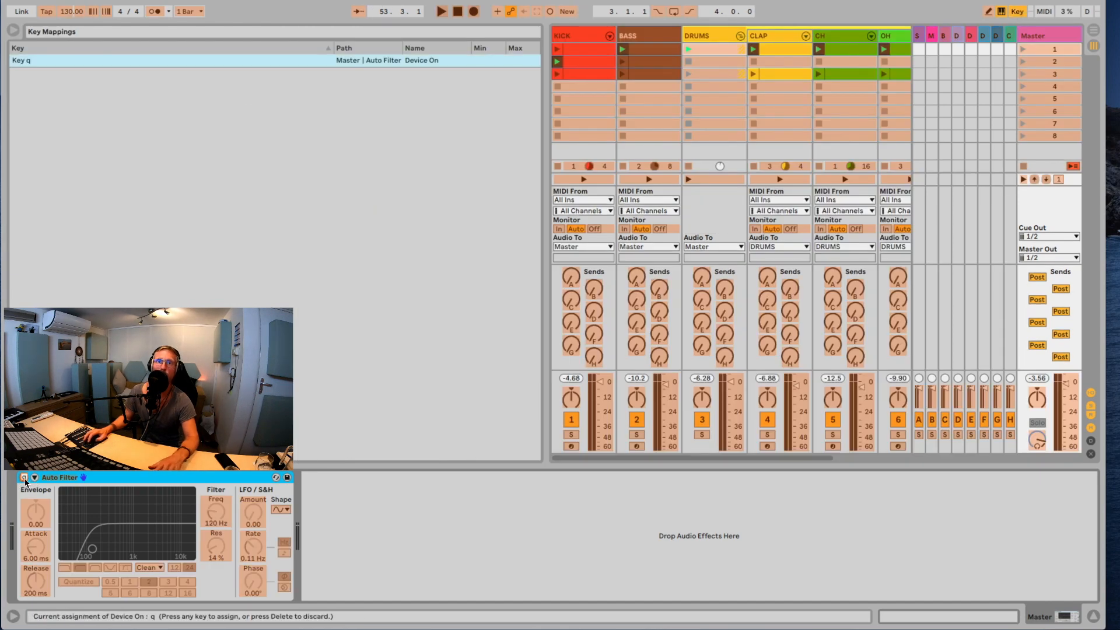
left_click(1015, 11)
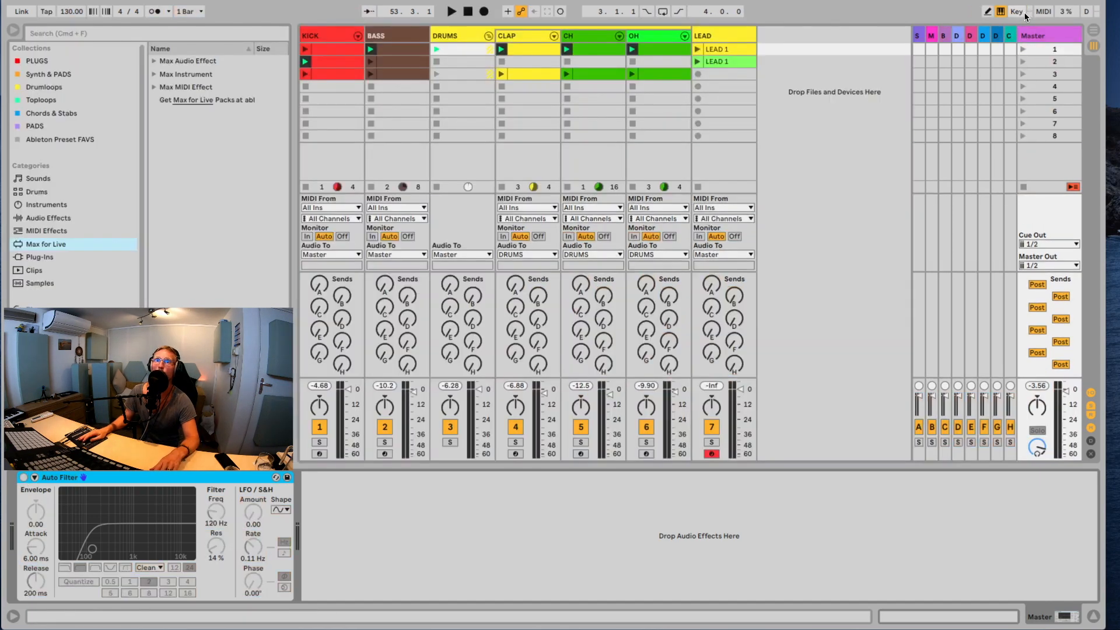
left_click(451, 11)
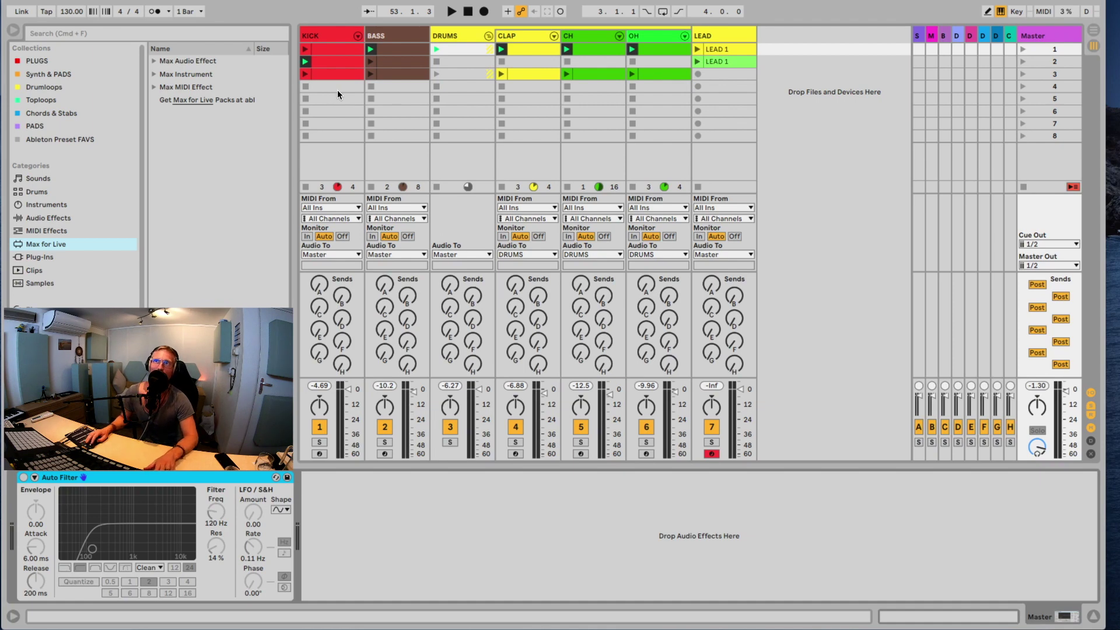
mouse_move(971, 68)
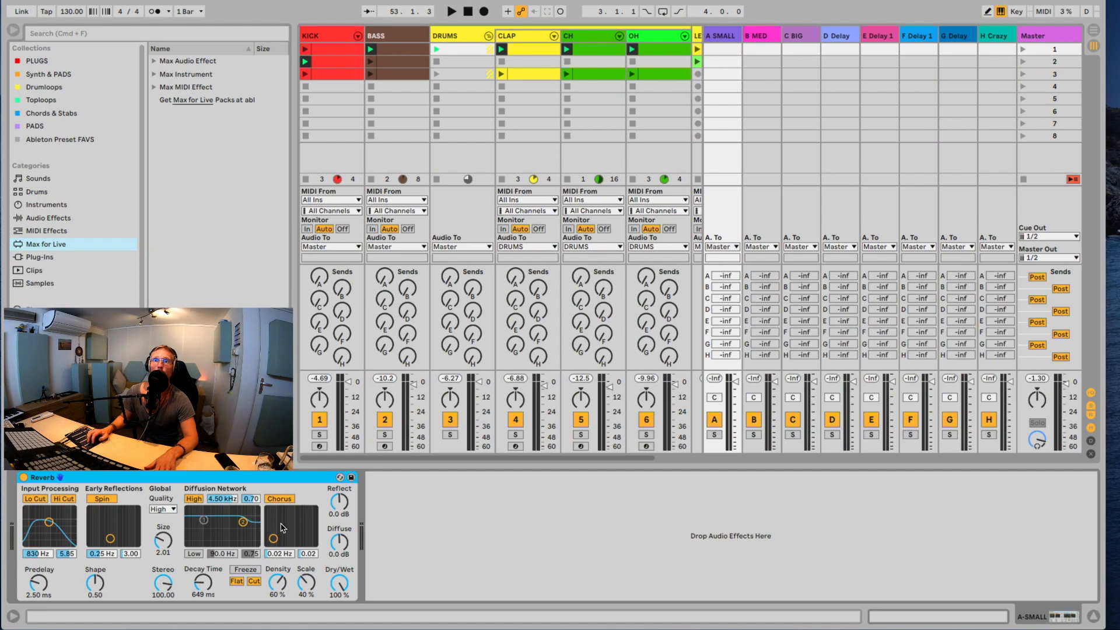
mouse_move(807, 45)
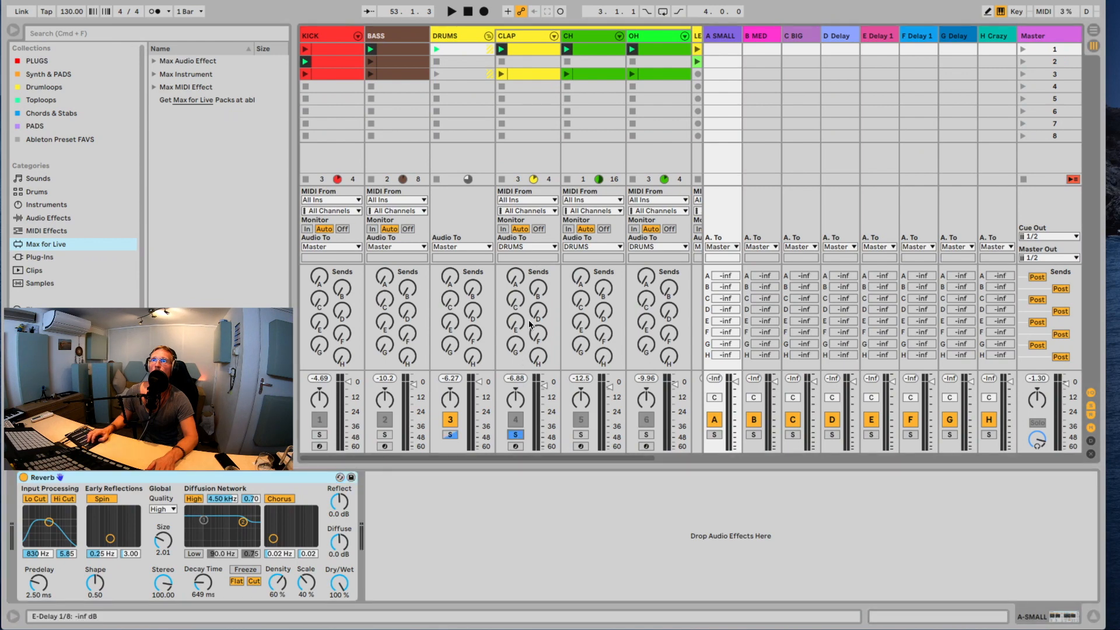
Isolate DRUMS and CLAP, and send the clap to the B MED reverb return.
left_click(451, 10)
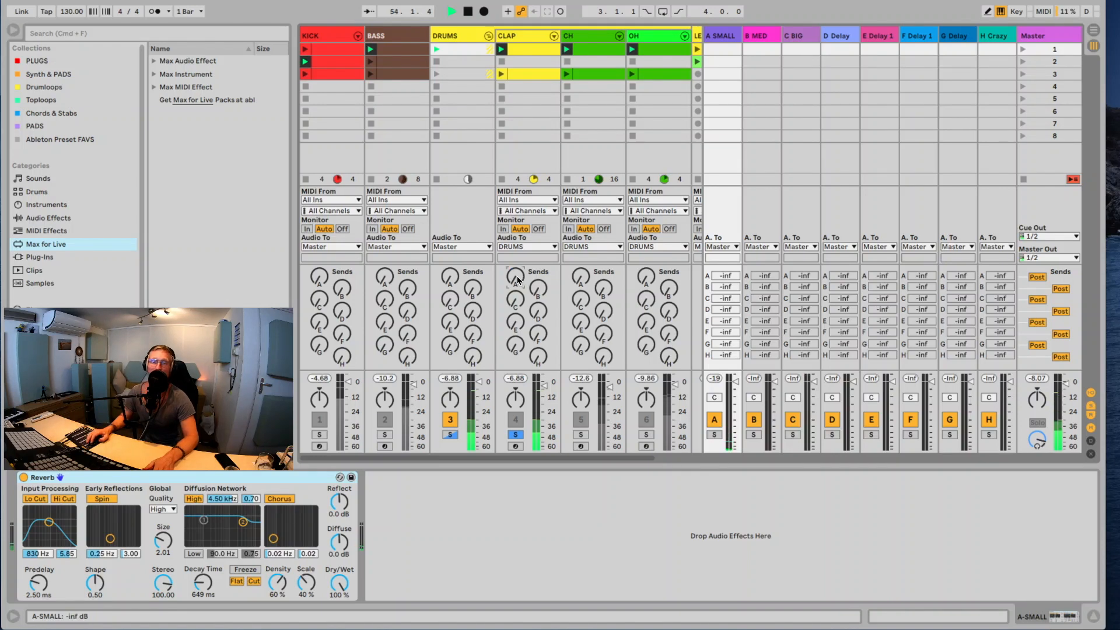
left_click(759, 35)
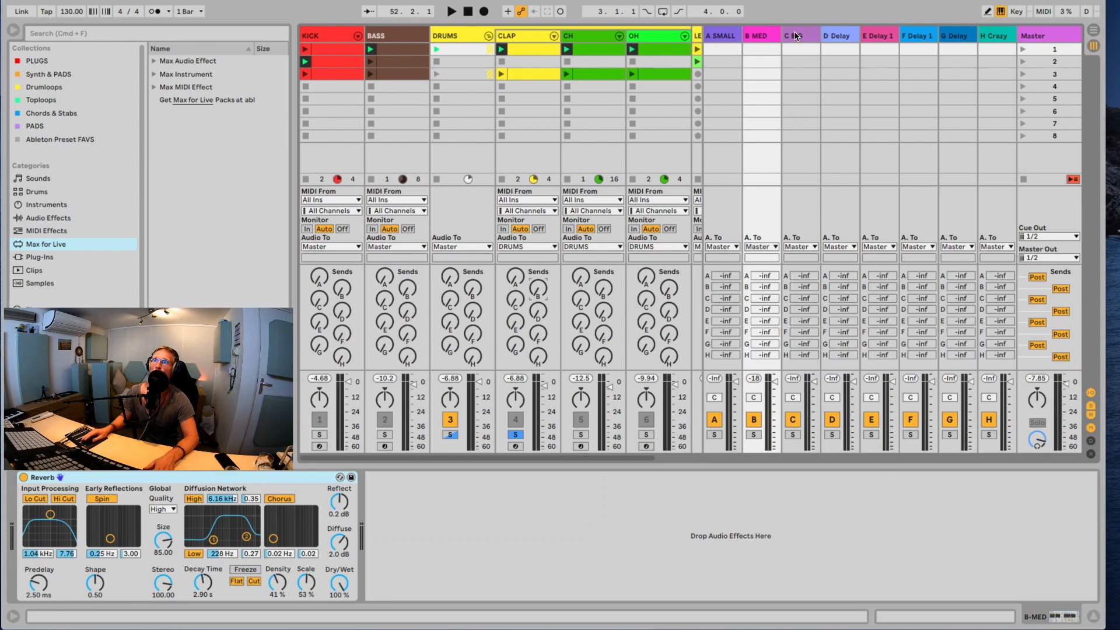
Show the C BIG return's Reverb, then the D Delay return's Echo device.
left_click(450, 10)
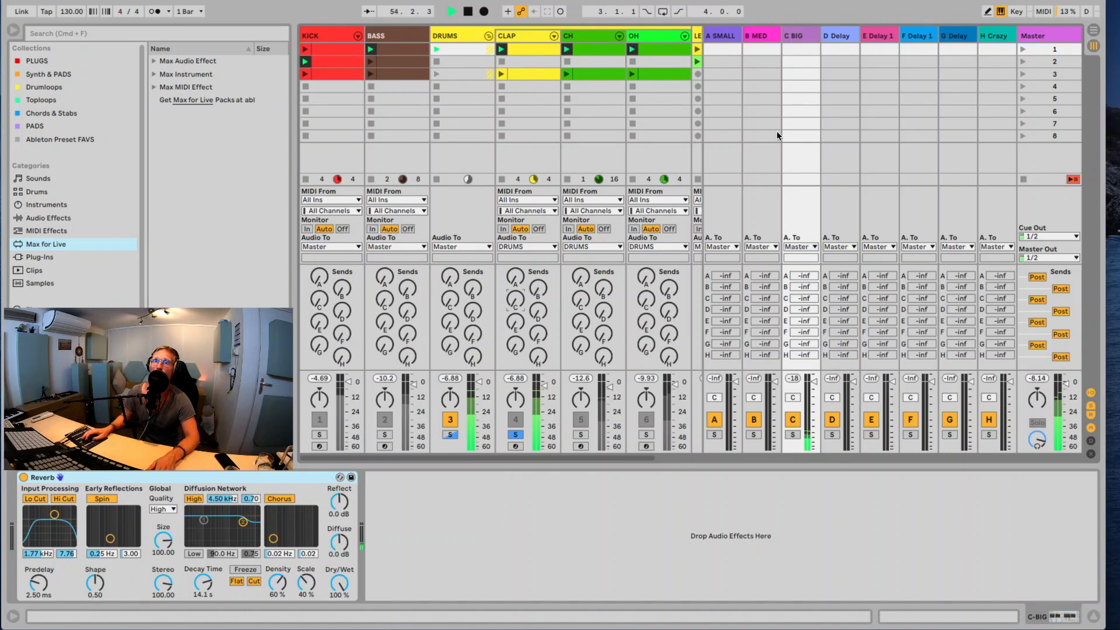
left_click(837, 35)
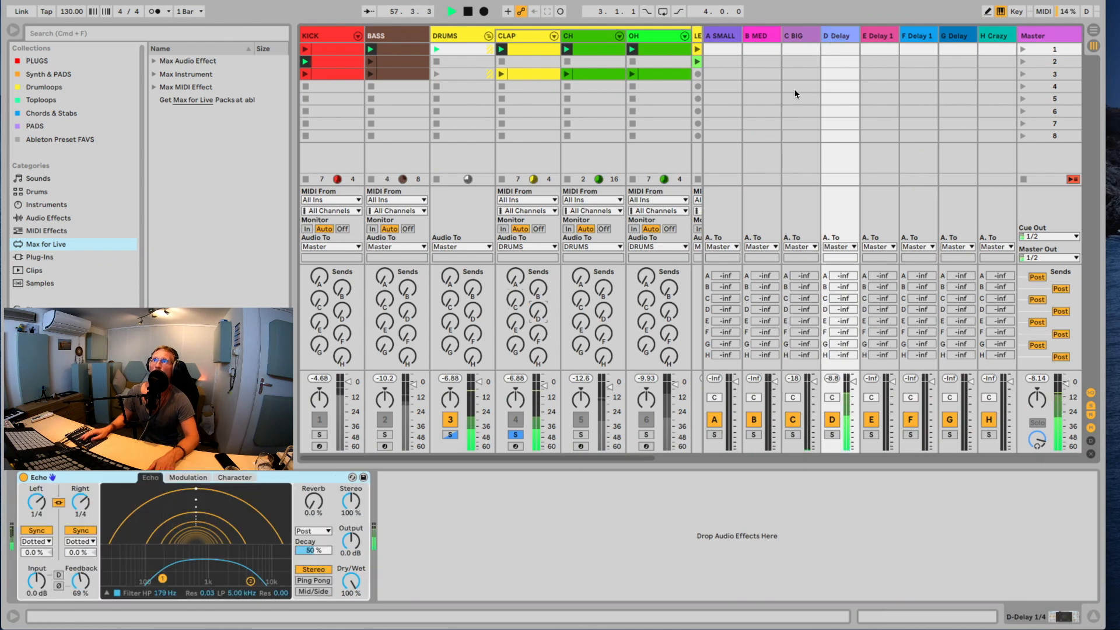
Inspect the D, E, F, G Delay and H Crazy return devices, then fold returns narrow.
left_click(839, 35)
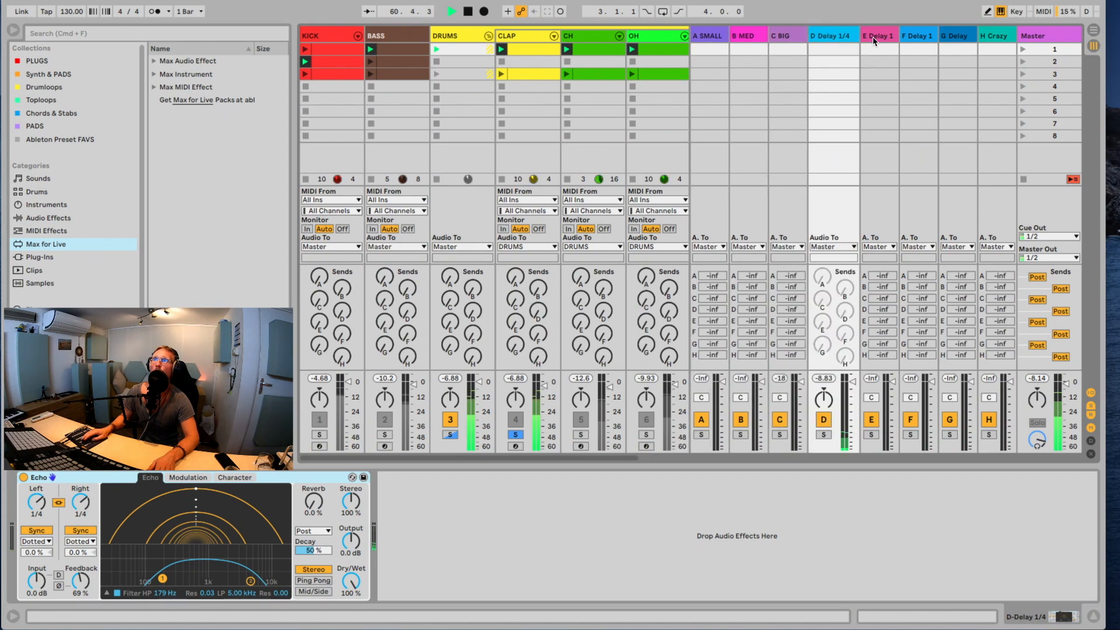
left_click(878, 35)
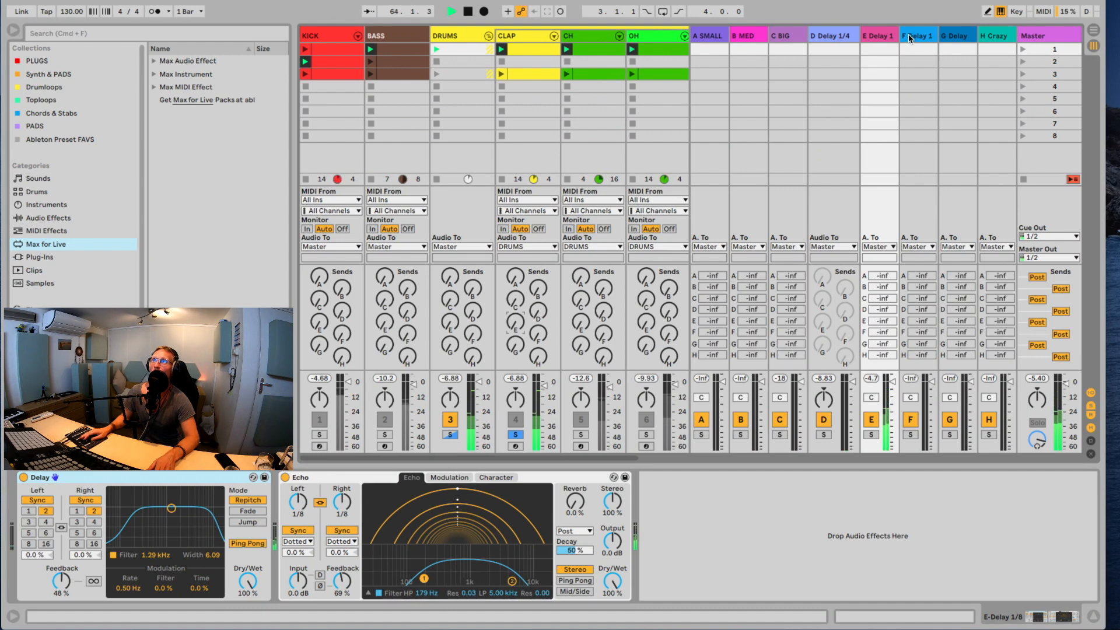
left_click(918, 35)
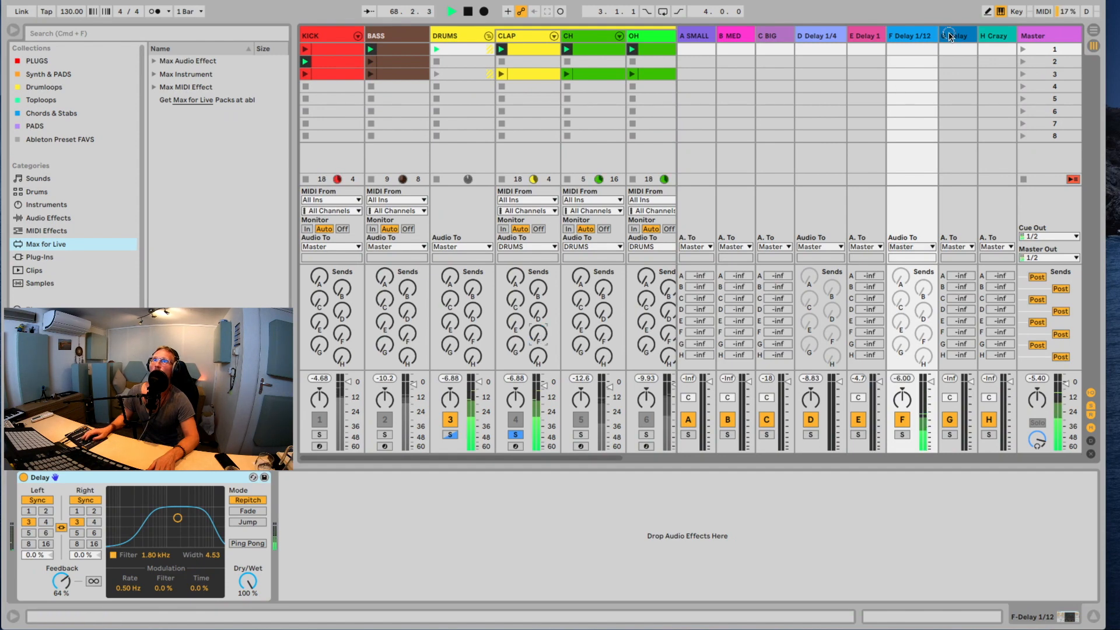
left_click(957, 35)
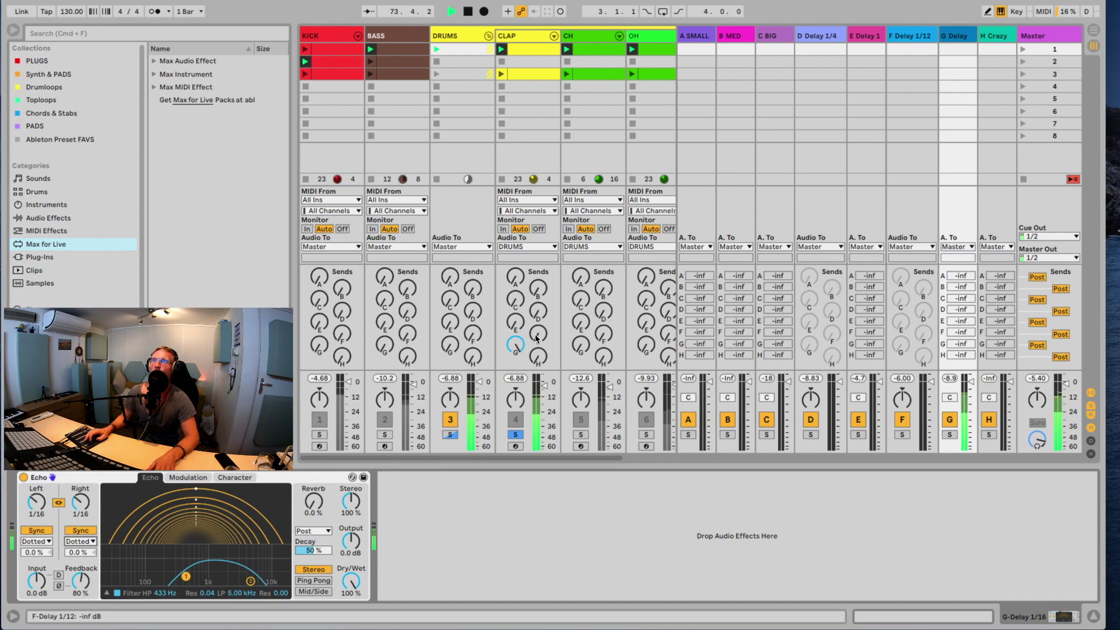
left_click(993, 34)
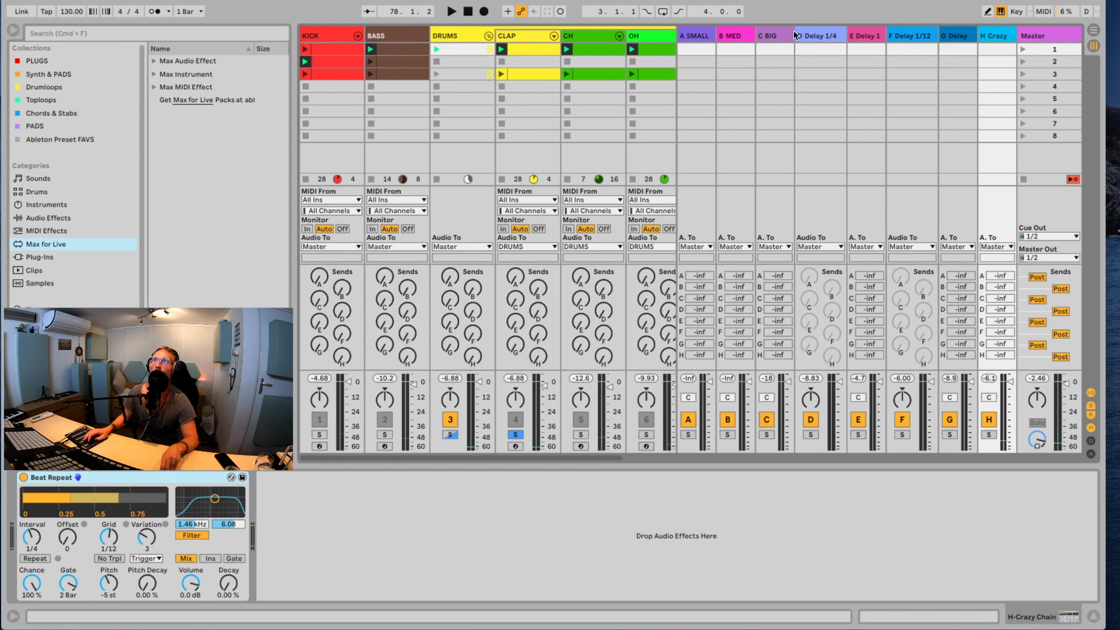
left_click(693, 35)
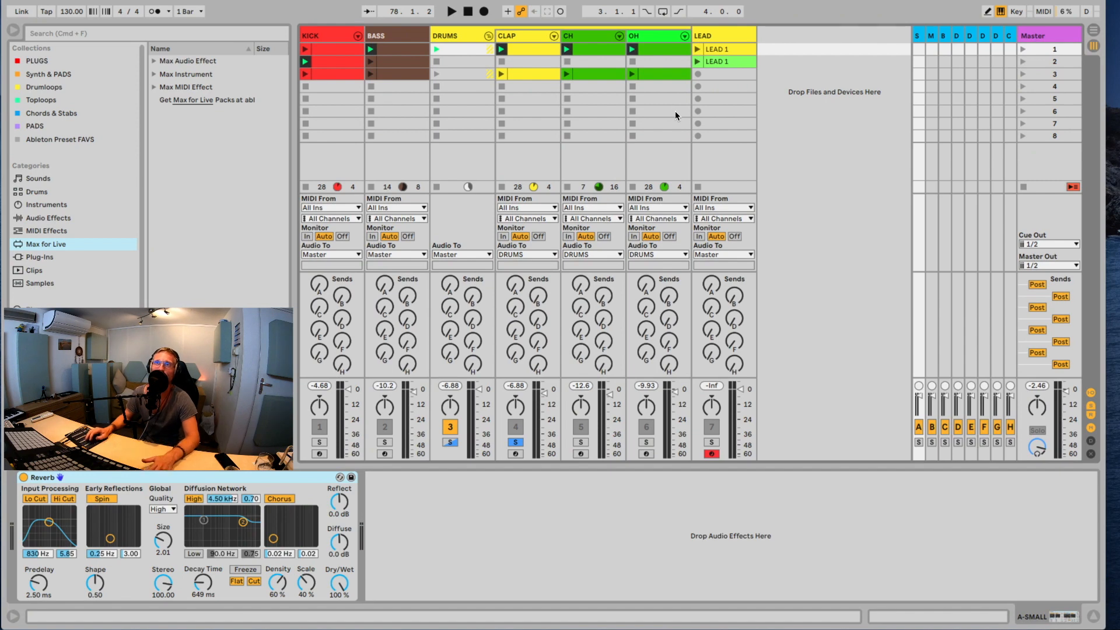
Switch all seven tracks back on using the Track Activator buttons.
left_click(449, 443)
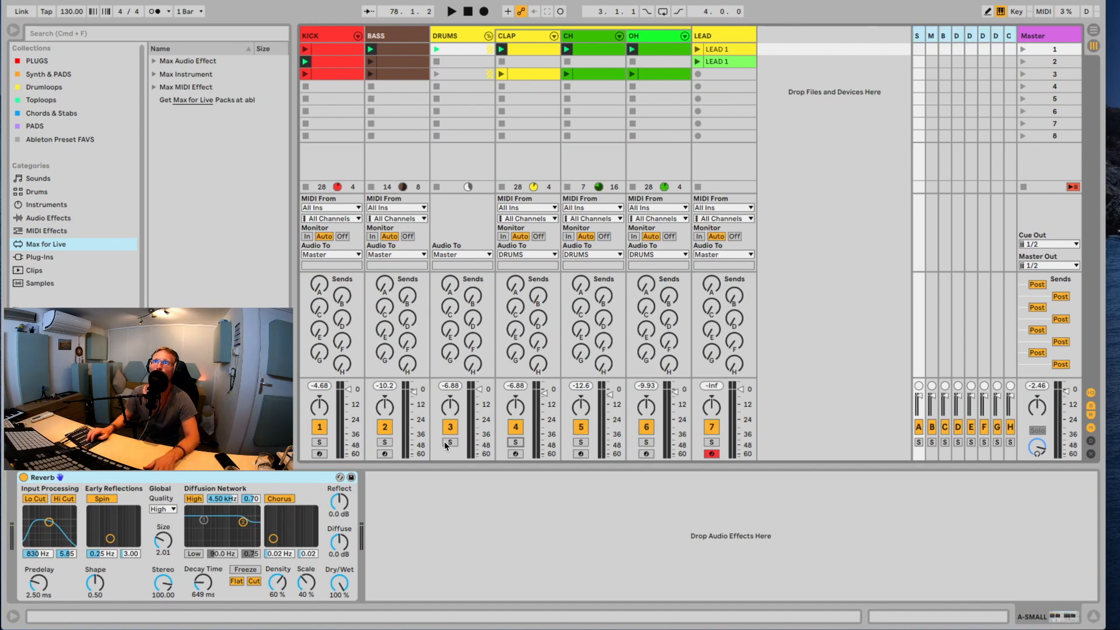
left_click(451, 11)
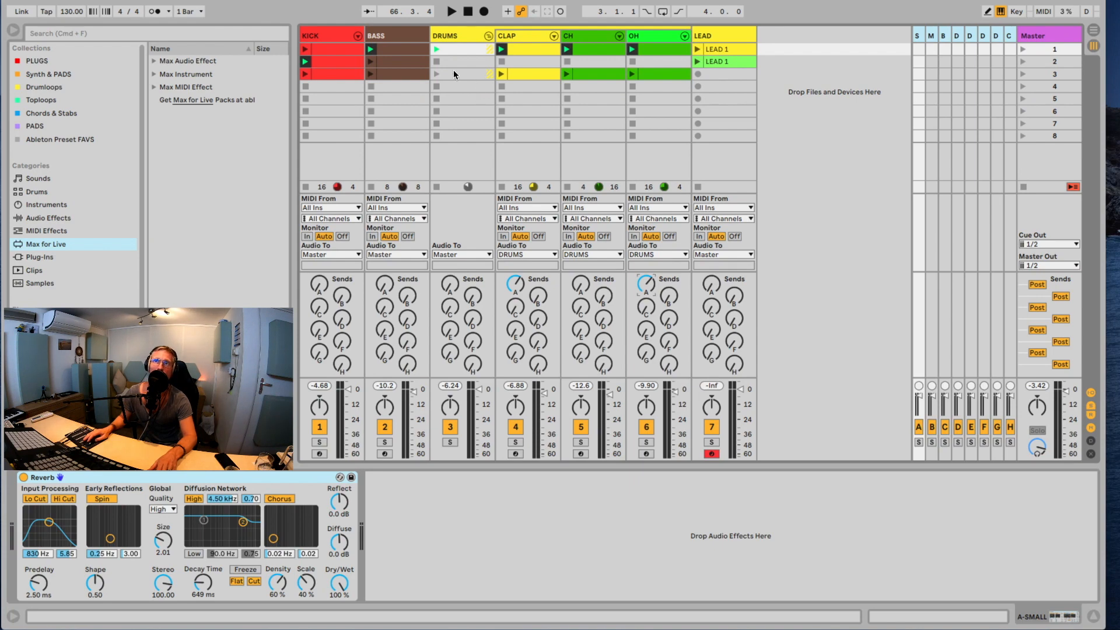
mouse_move(449, 71)
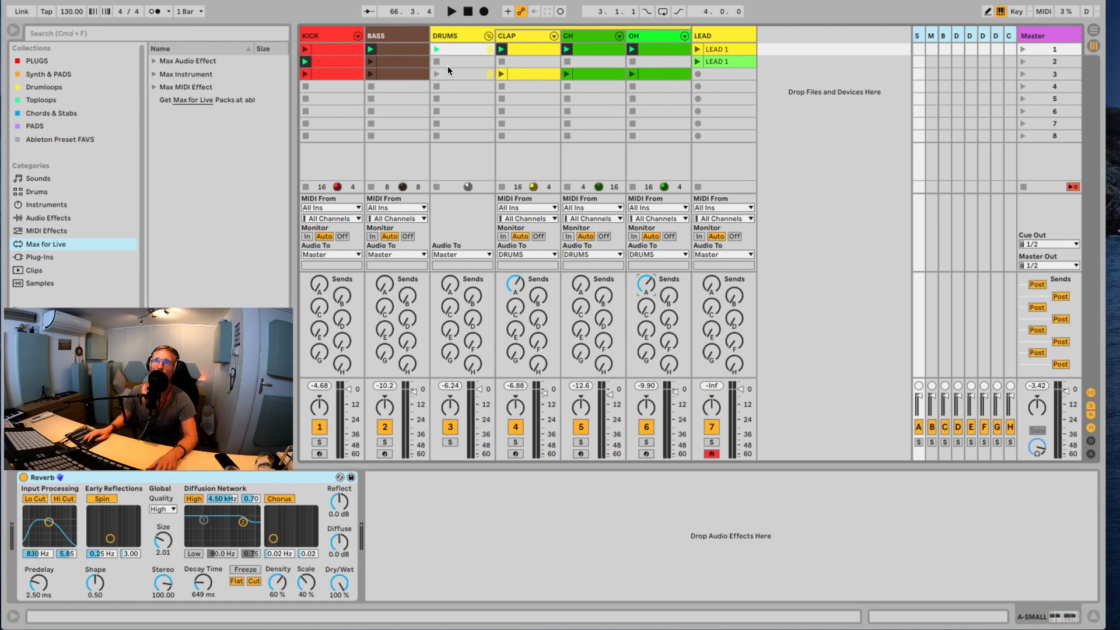
mouse_move(466, 318)
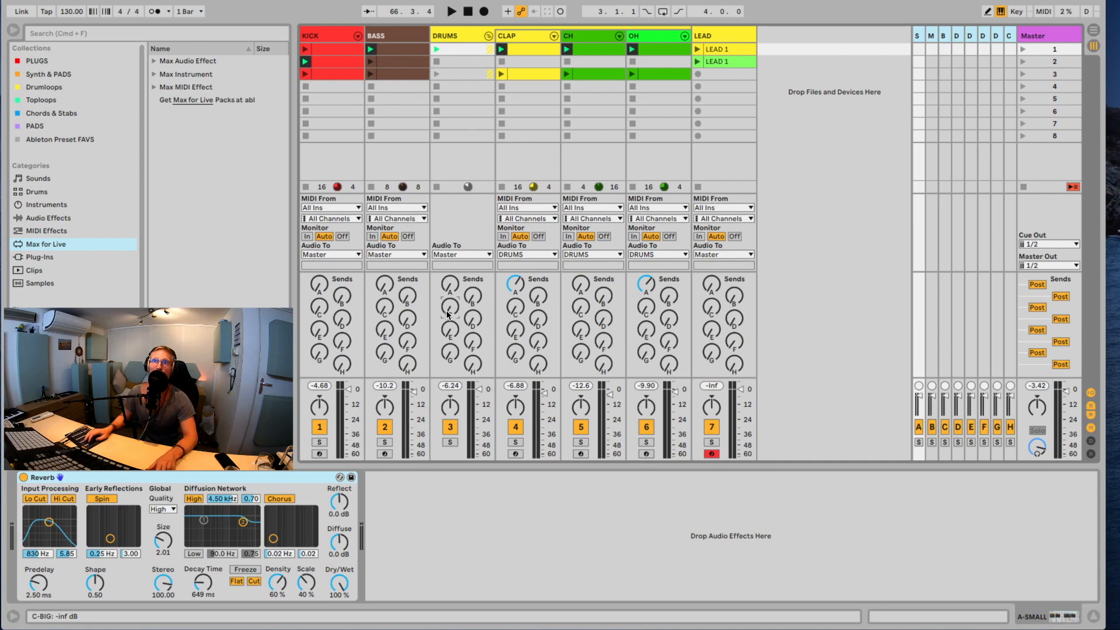
left_click(451, 11)
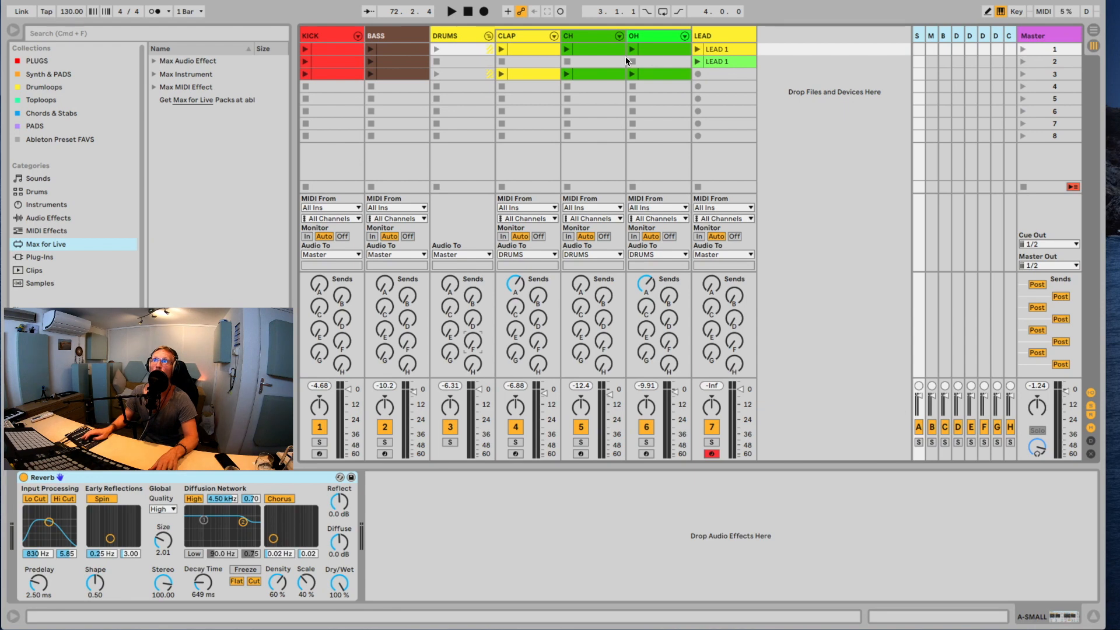
Select the second drum clip row, then LEAD 1 to display Minor 7th, Analog and LFO.
left_click(527, 61)
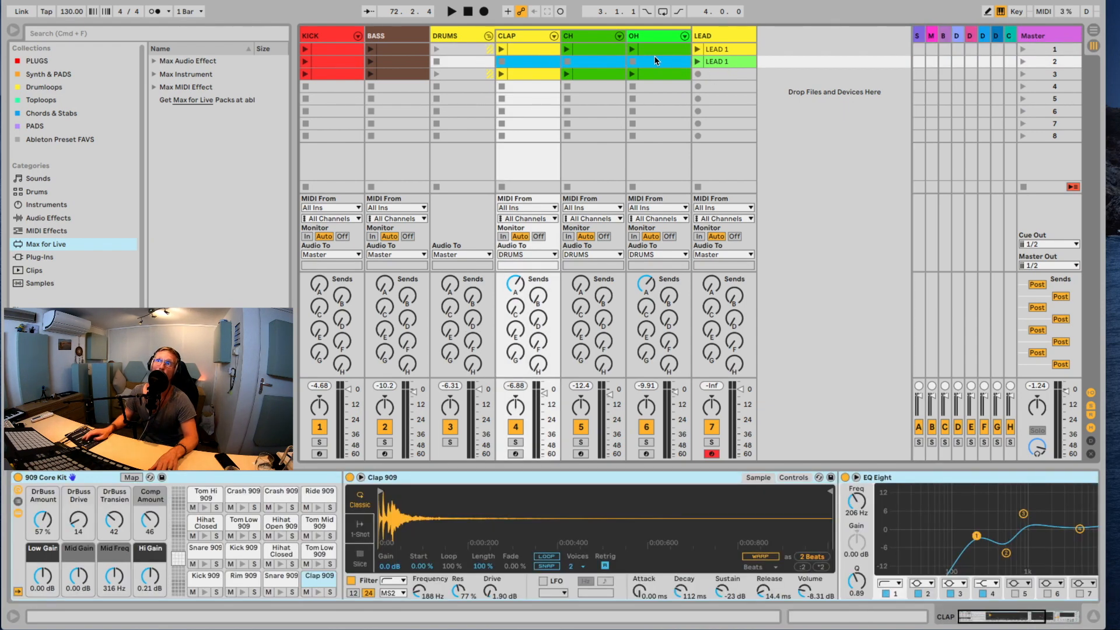
mouse_move(725, 66)
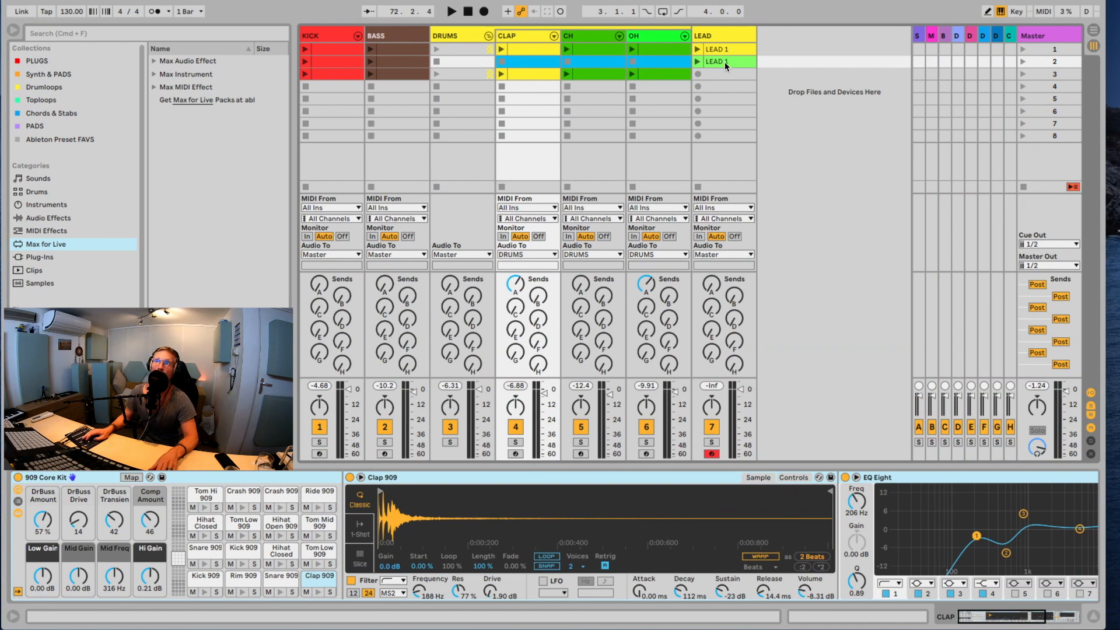
left_click(723, 61)
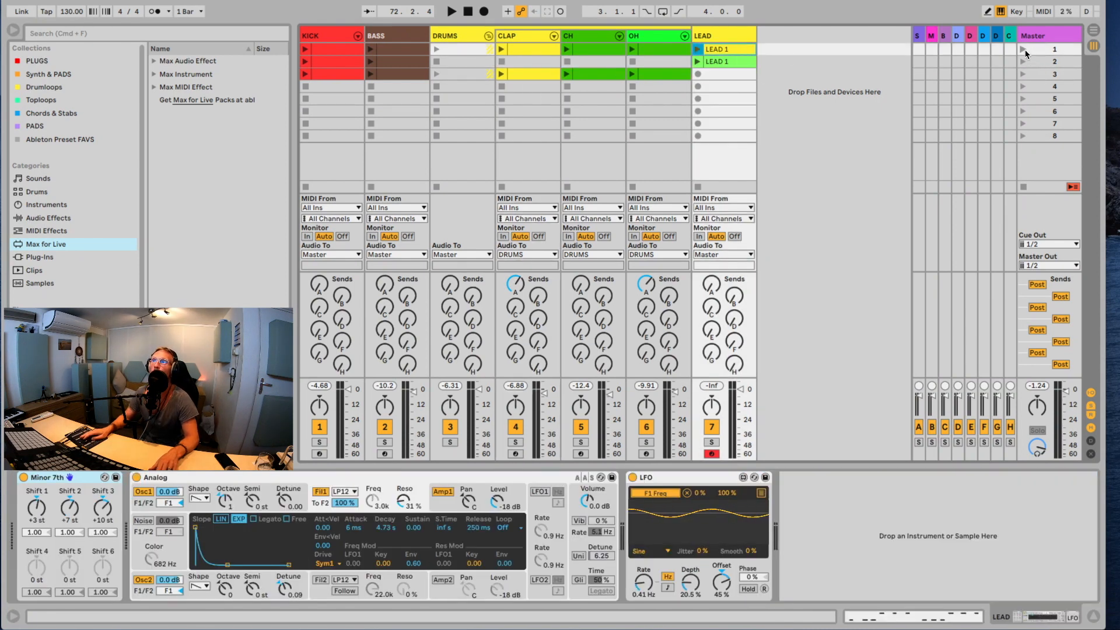
left_click(451, 11)
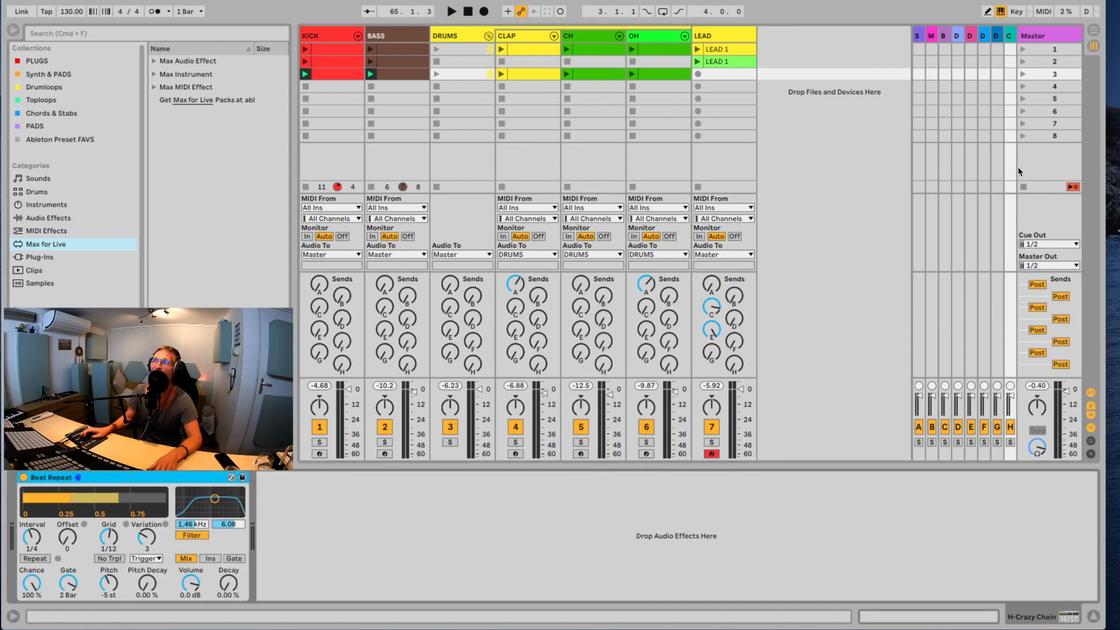
mouse_move(511, 360)
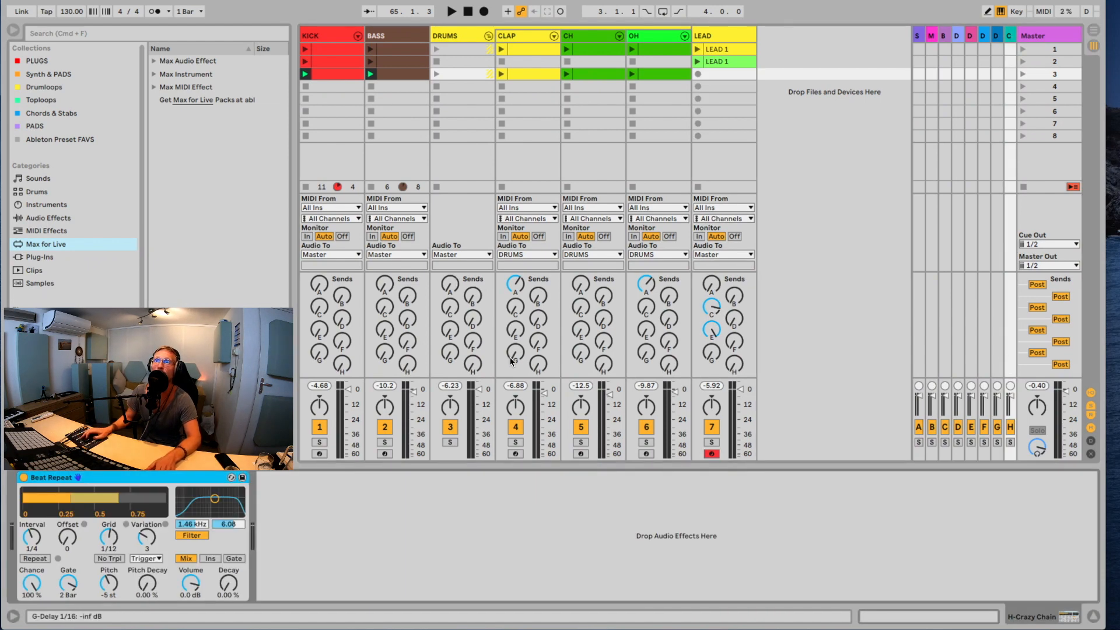
Give Beat Repeat a 1/16 grid with 0 variation and raise DRUMS Send H.
left_click(451, 10)
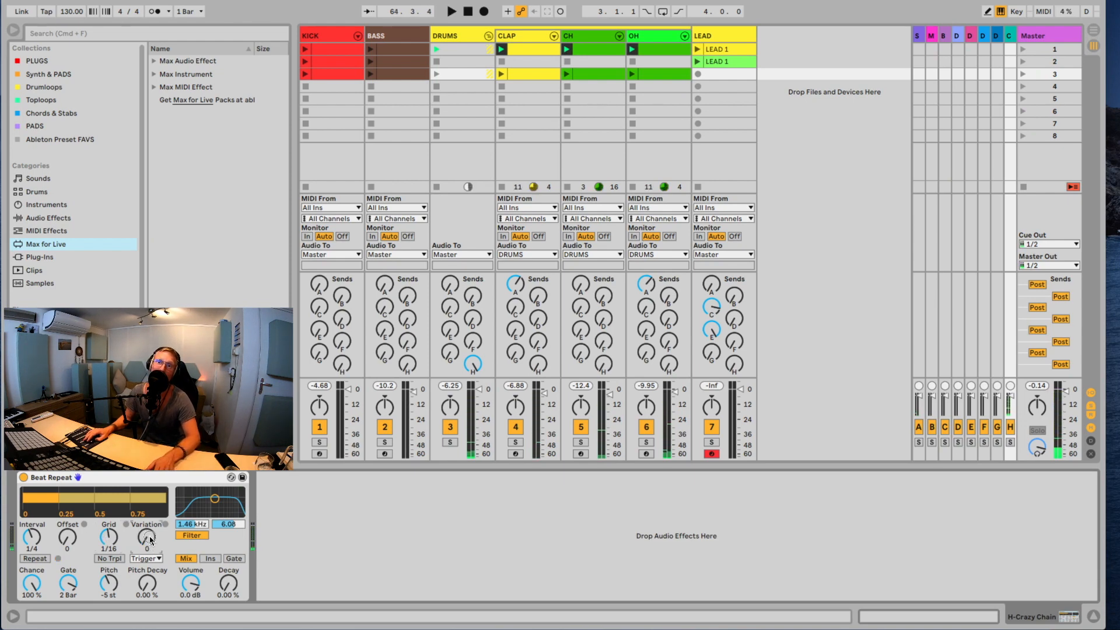
Pull the KICK and BASS volume faders fully down to -inf.
left_click(451, 10)
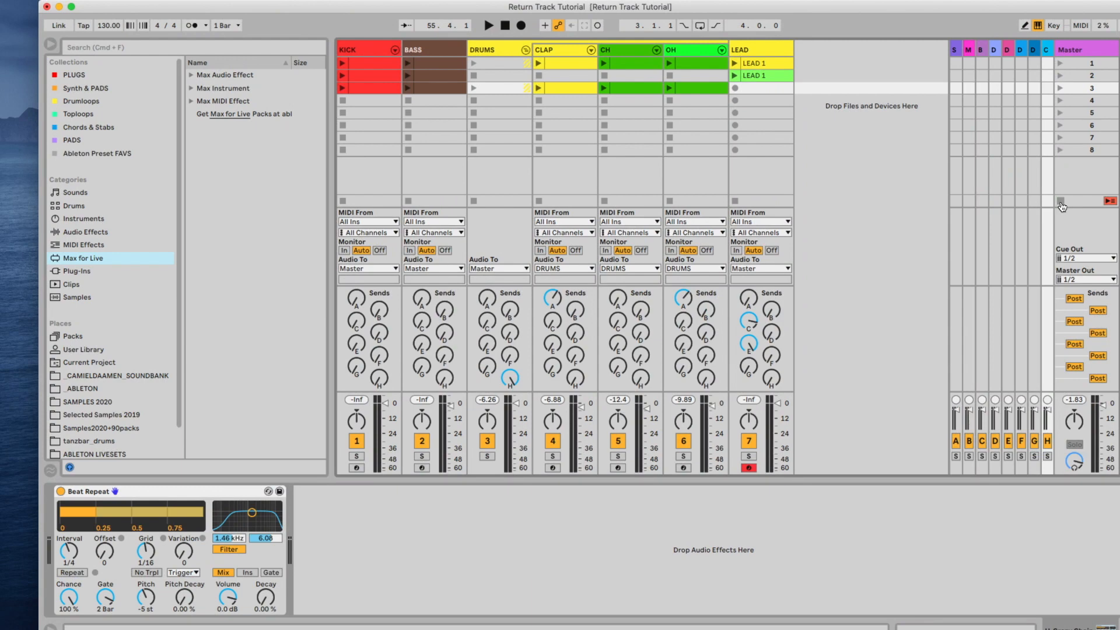
mouse_move(1062, 206)
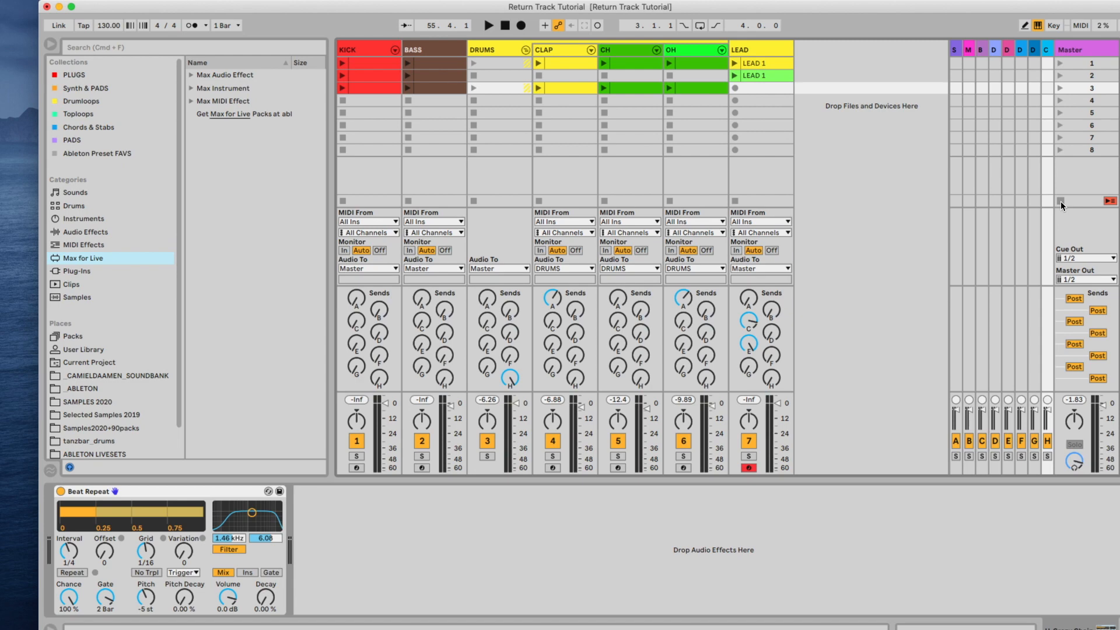